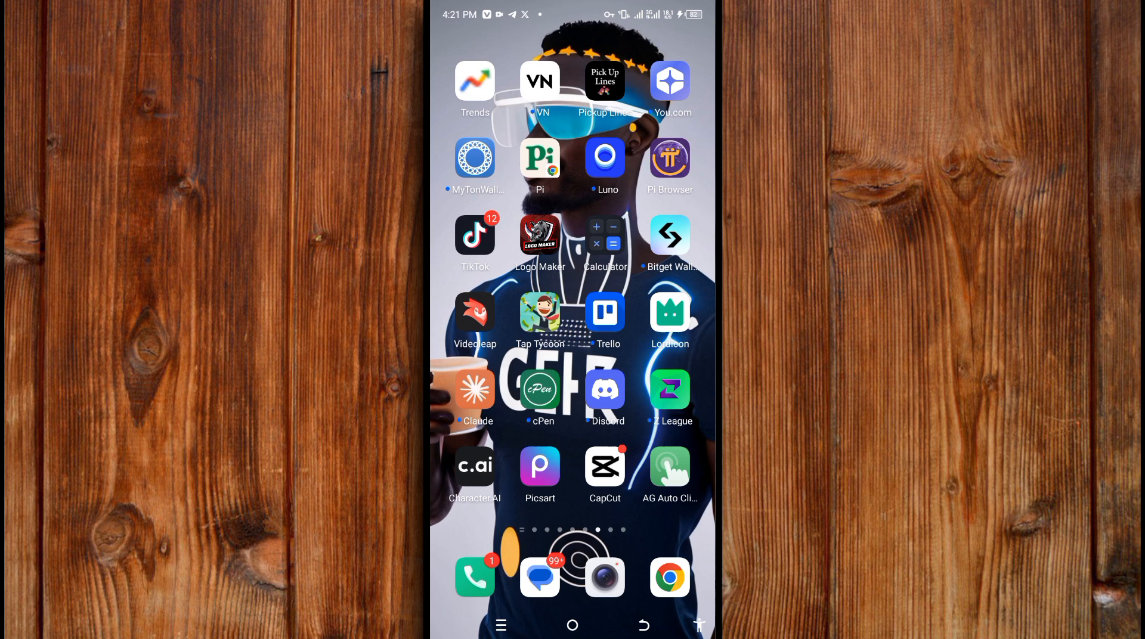
Step: Launch AG Auto Clicker from the Android home screen icon
click(670, 469)
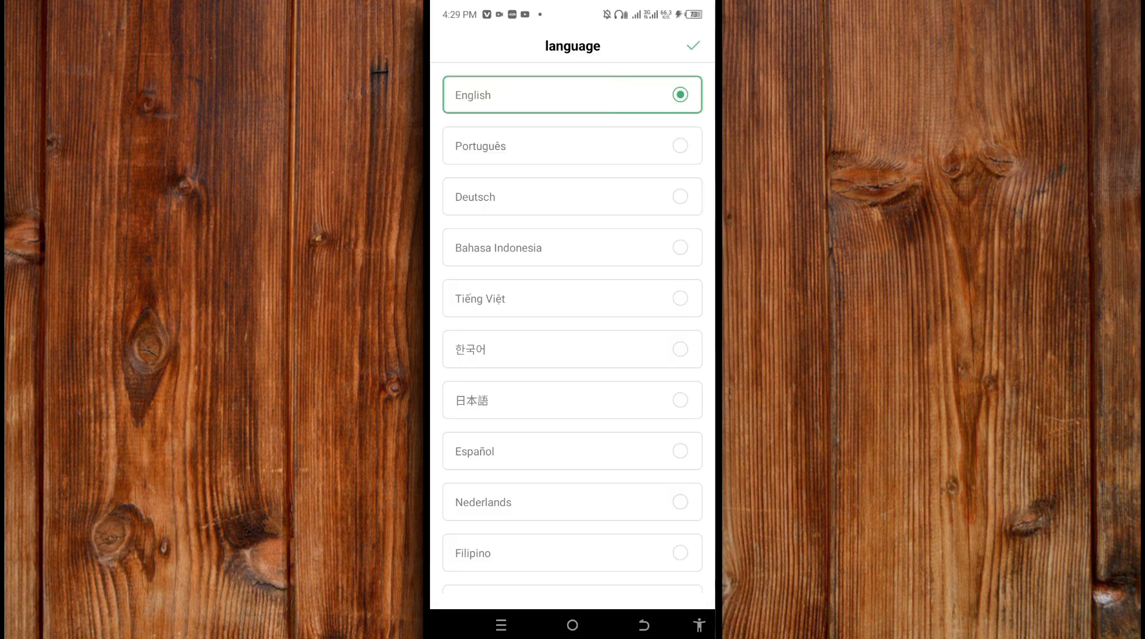
Step: Keep English and page through the introduction slides until the Go Pro offer appears
scroll(down, 3)
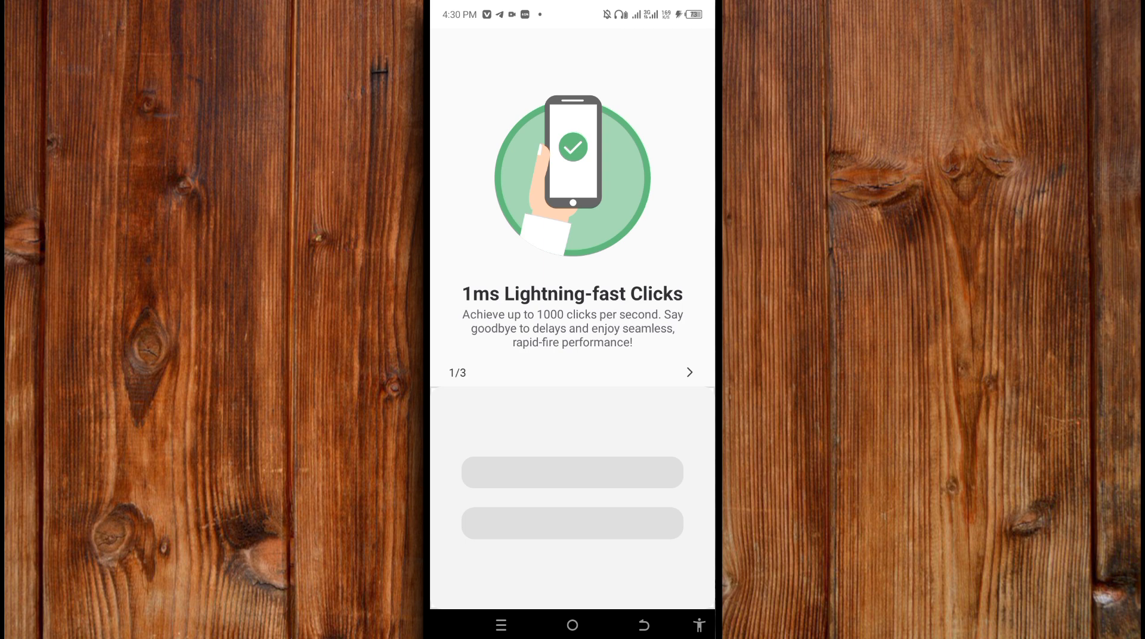
click(688, 373)
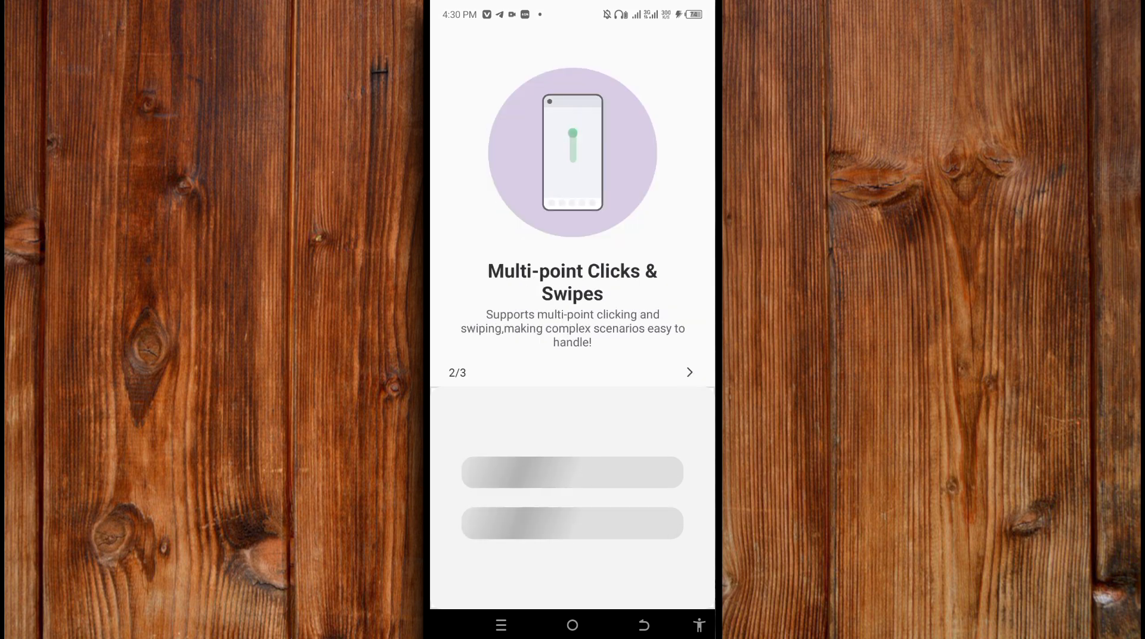
click(687, 372)
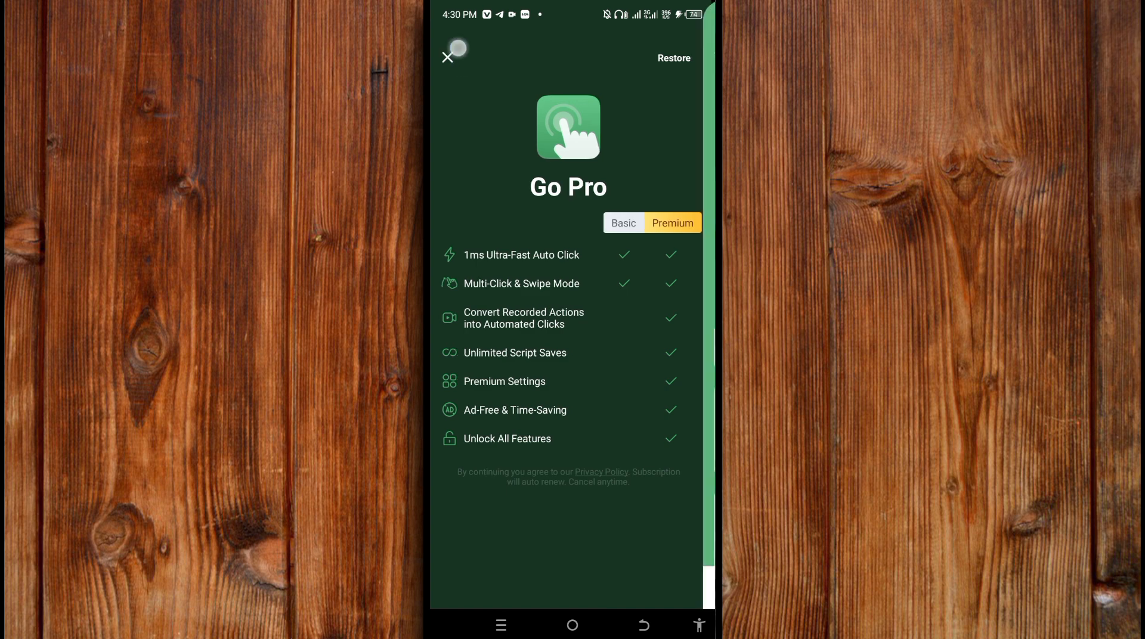
Step: Dismiss Go Pro, enable AG Auto Clicker's accessibility service and allow full device control
click(447, 57)
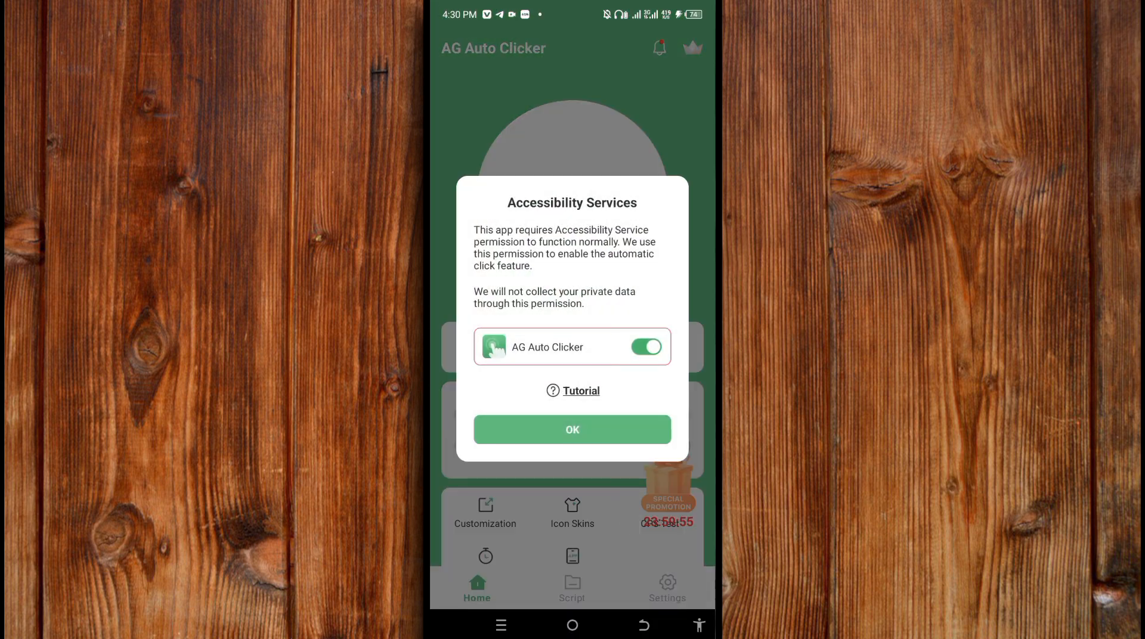
click(572, 430)
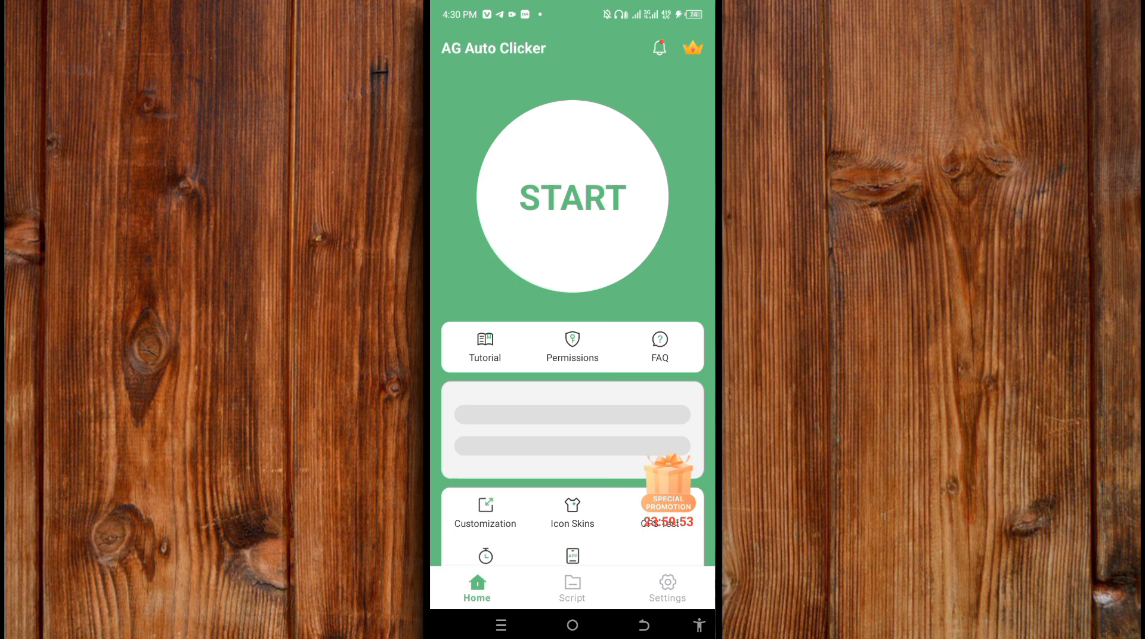
click(571, 197)
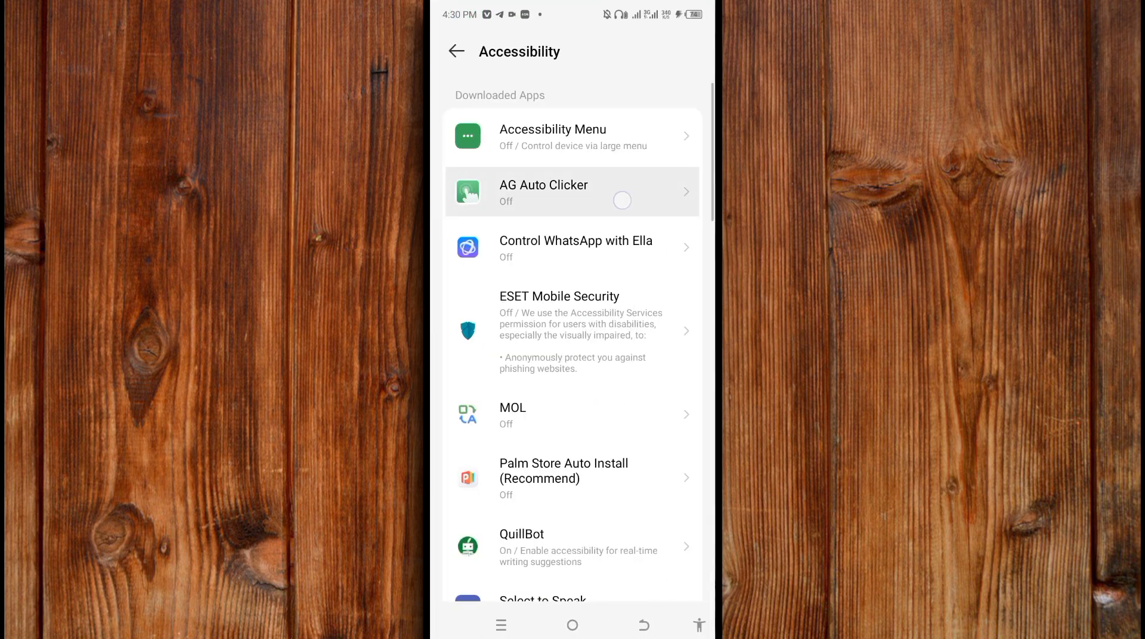
click(571, 190)
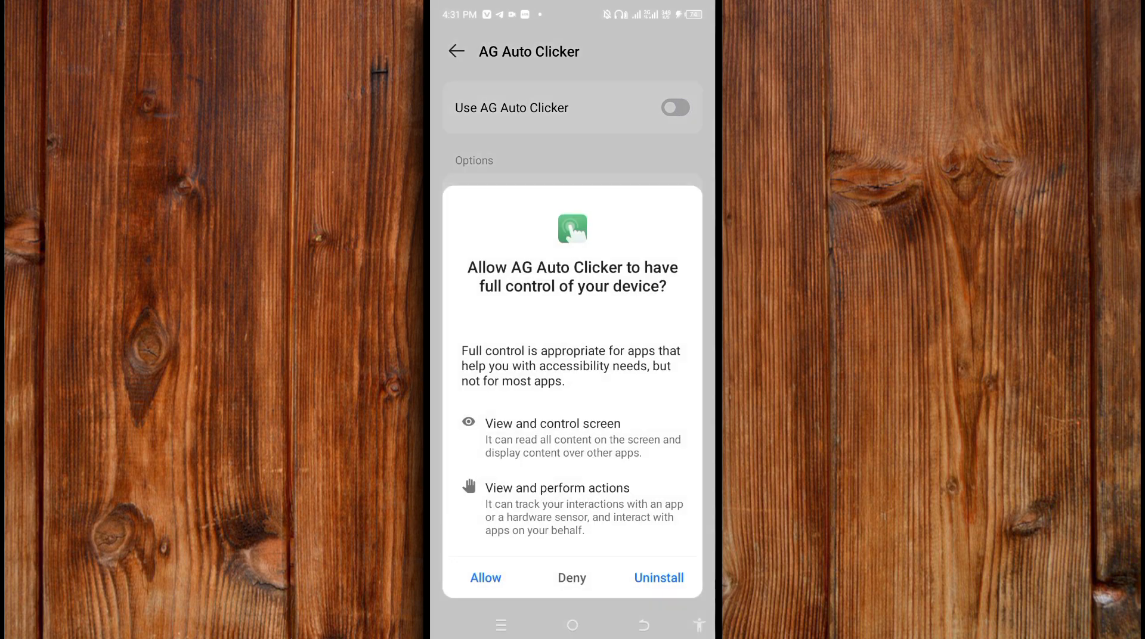
click(485, 578)
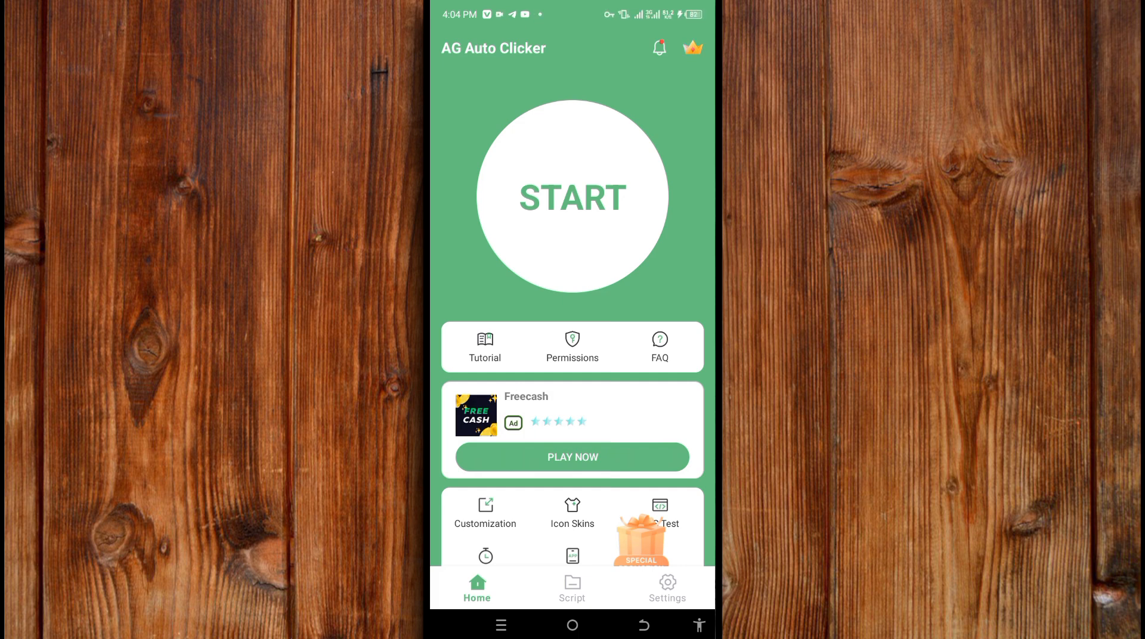
Step: Open AG Auto Clicker's Android app info page via Permissions
click(573, 347)
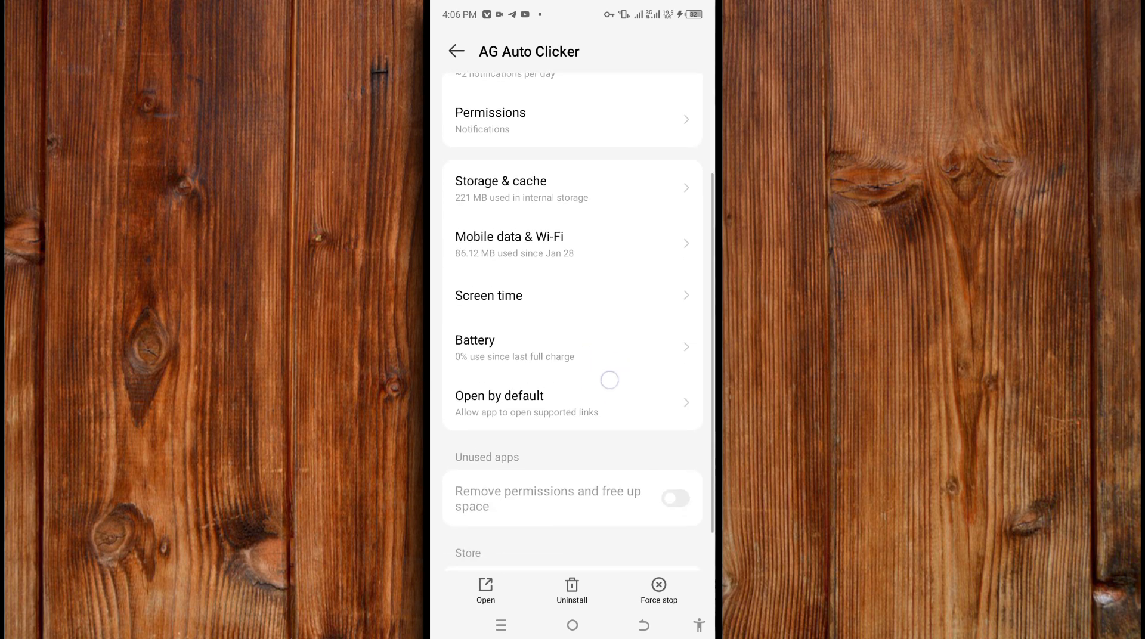
scroll(down, 3)
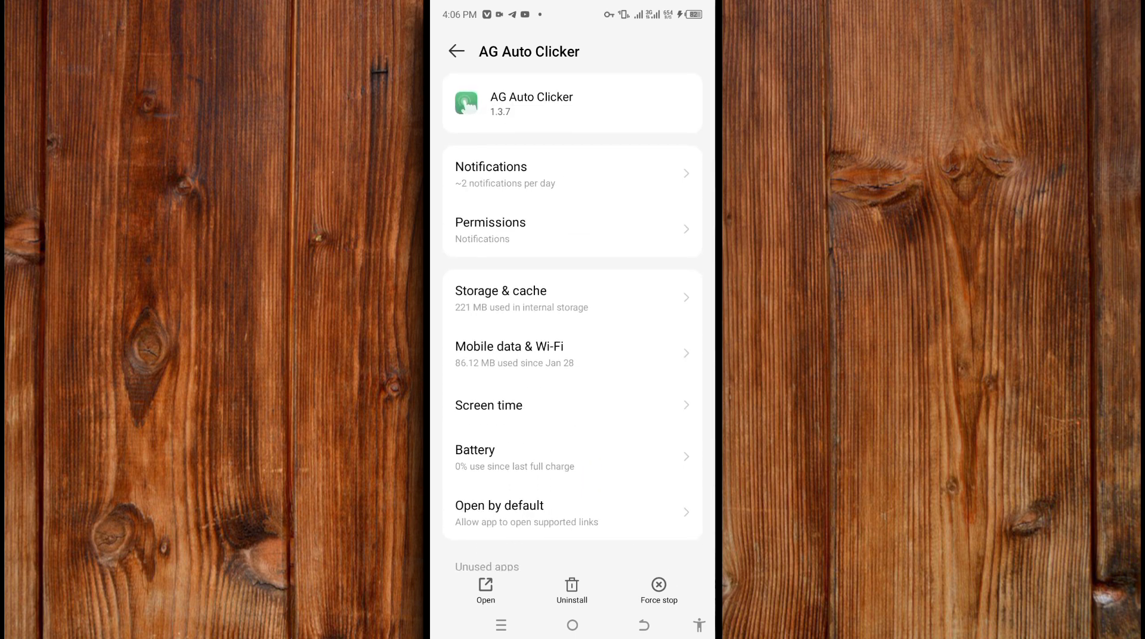
scroll(down, 3)
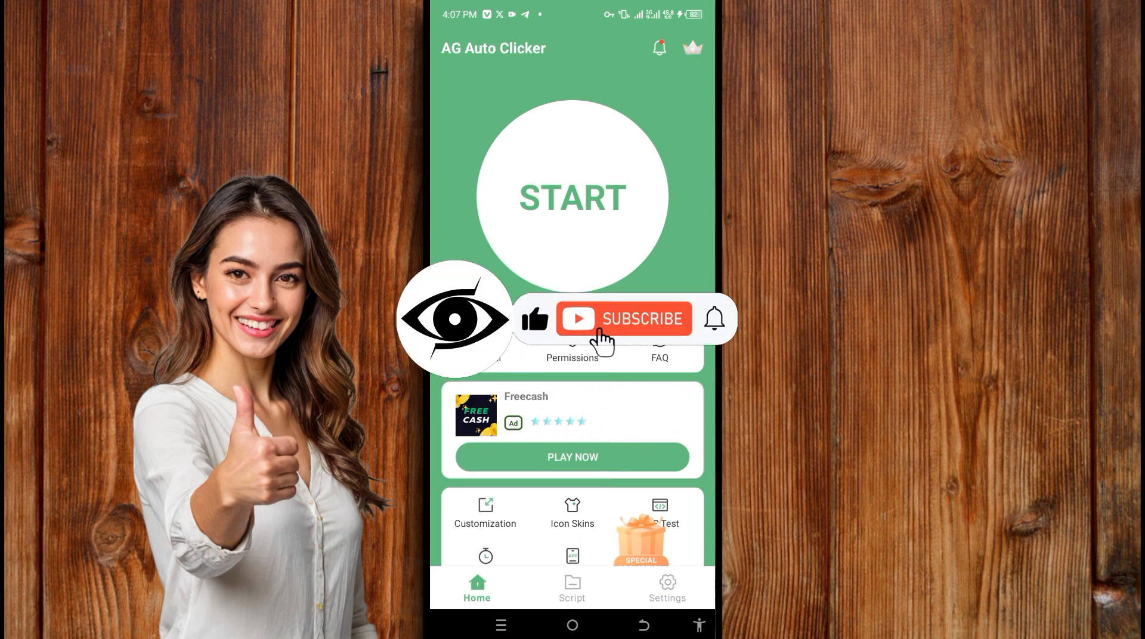
click(624, 318)
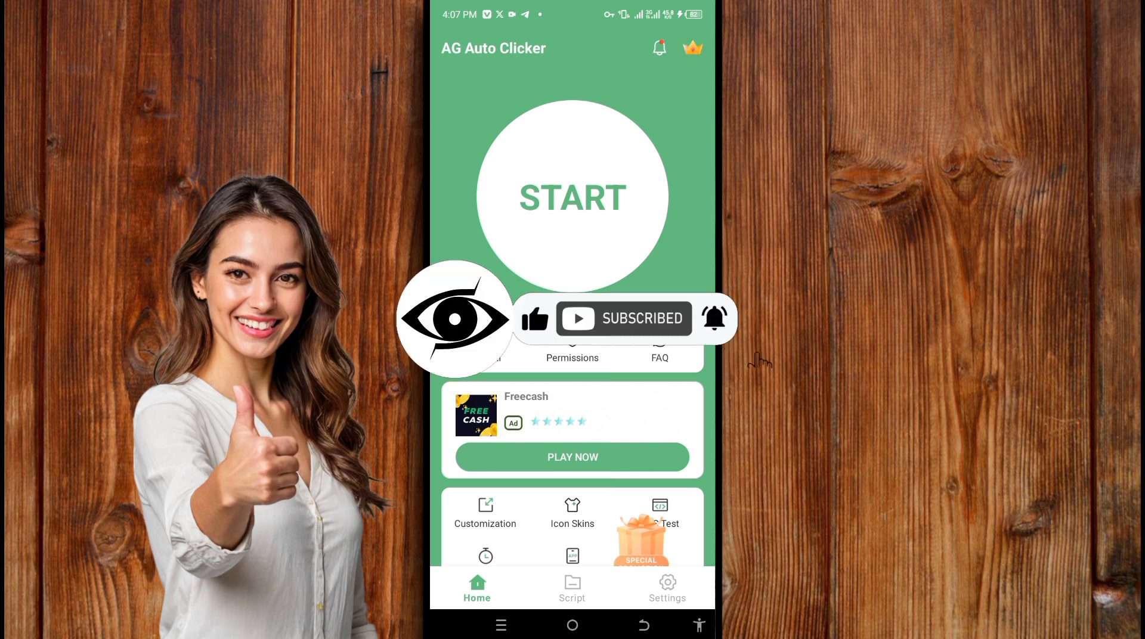